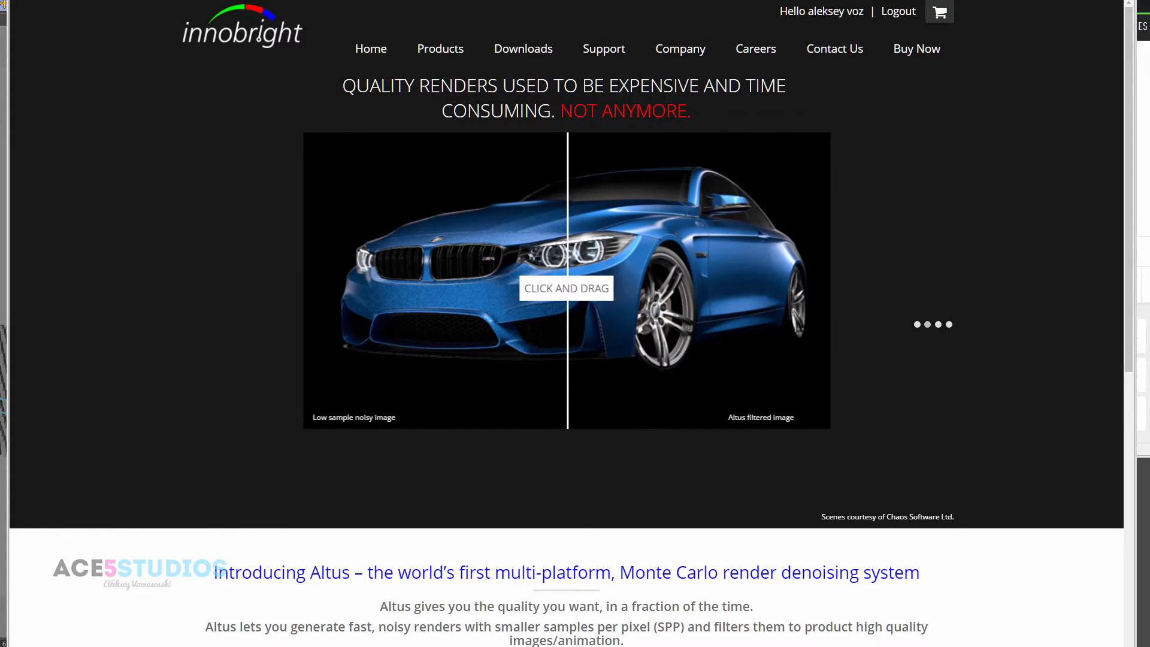
mouse_move(695, 464)
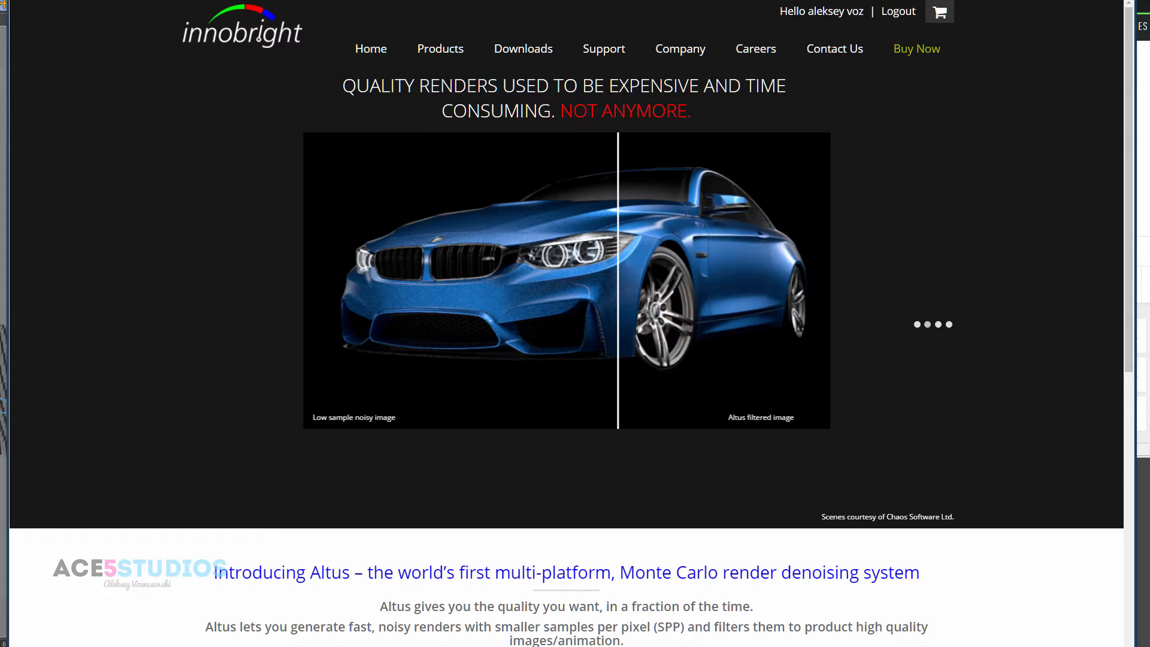
mouse_move(1001, 470)
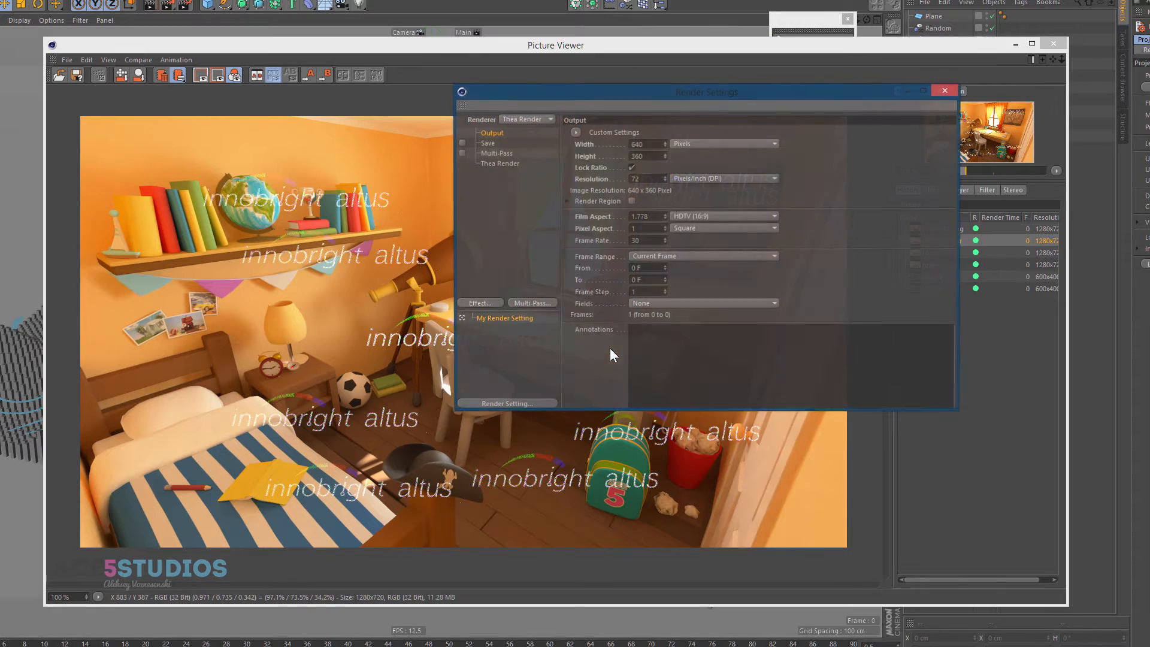
Review the Thea Render page and its Supersampling choices in Render Settings, then close the dialog
left_click(498, 164)
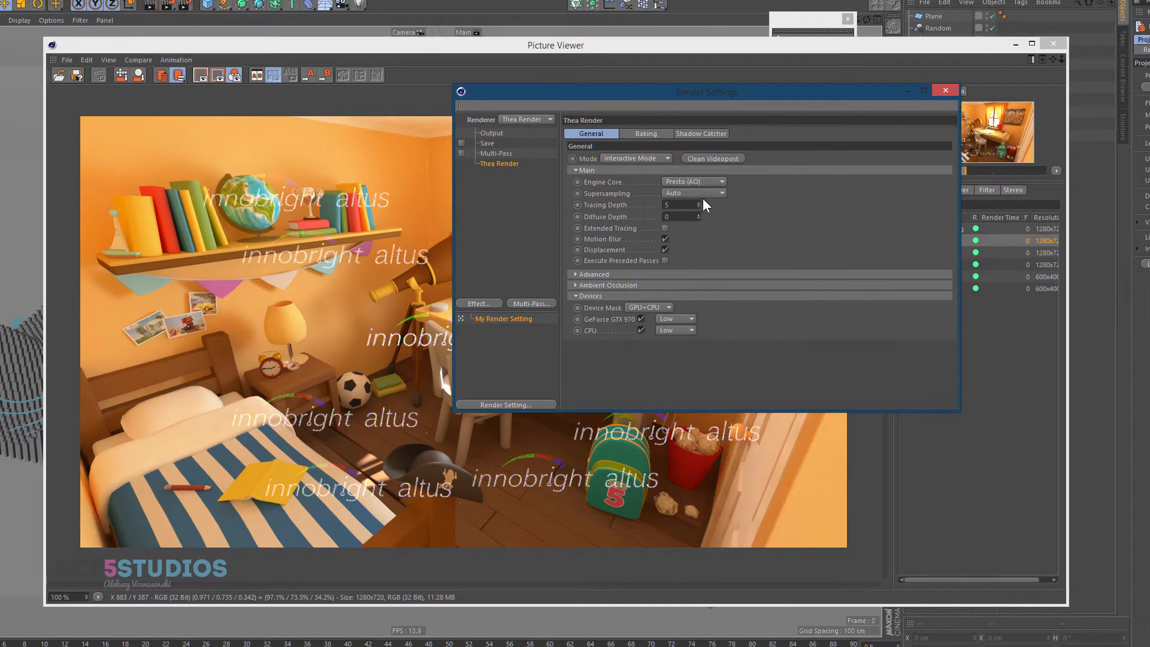
left_click(693, 193)
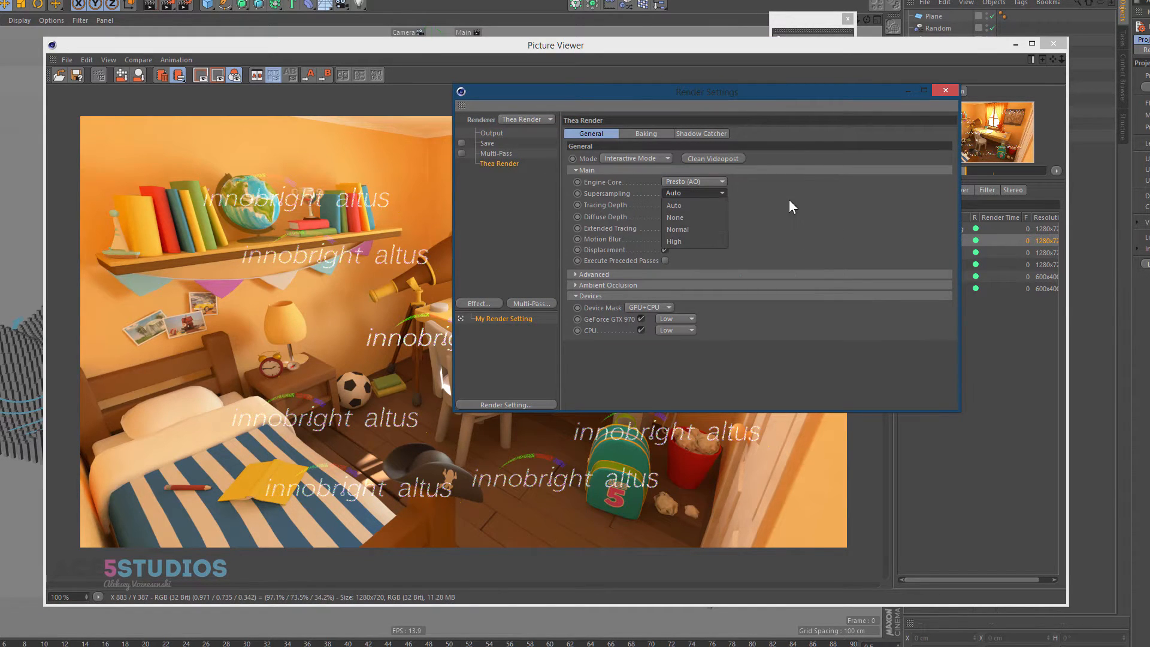
left_click(945, 90)
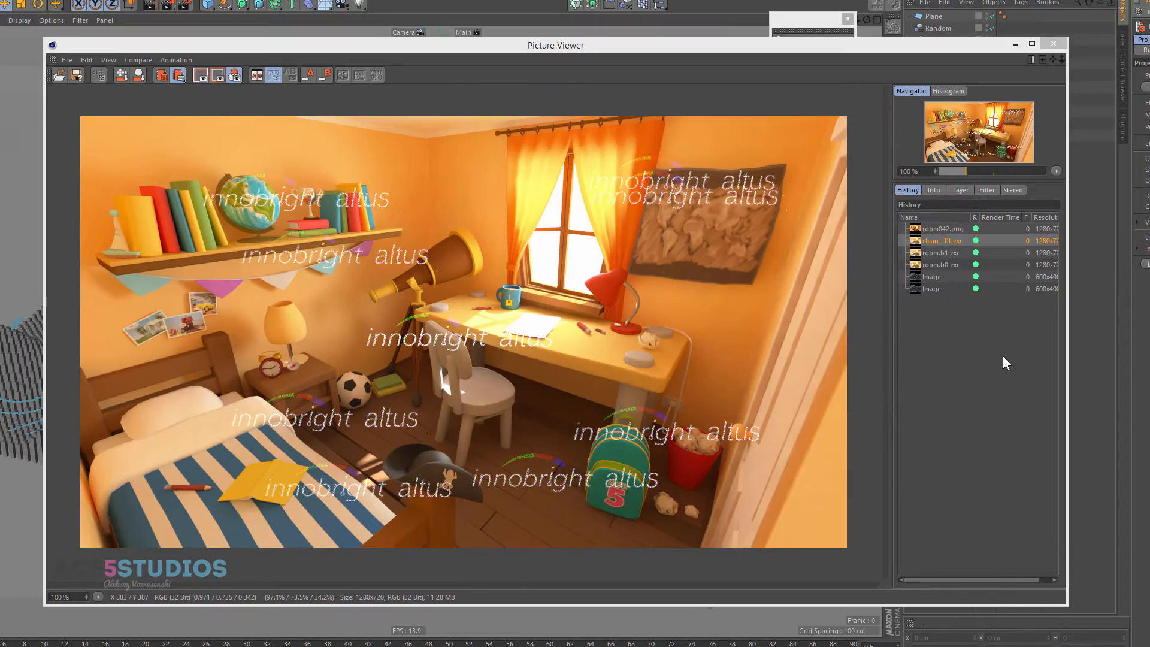
Flip between the noisy room.b0.exr and room.b1.exr passes in the Picture Viewer History
left_click(943, 265)
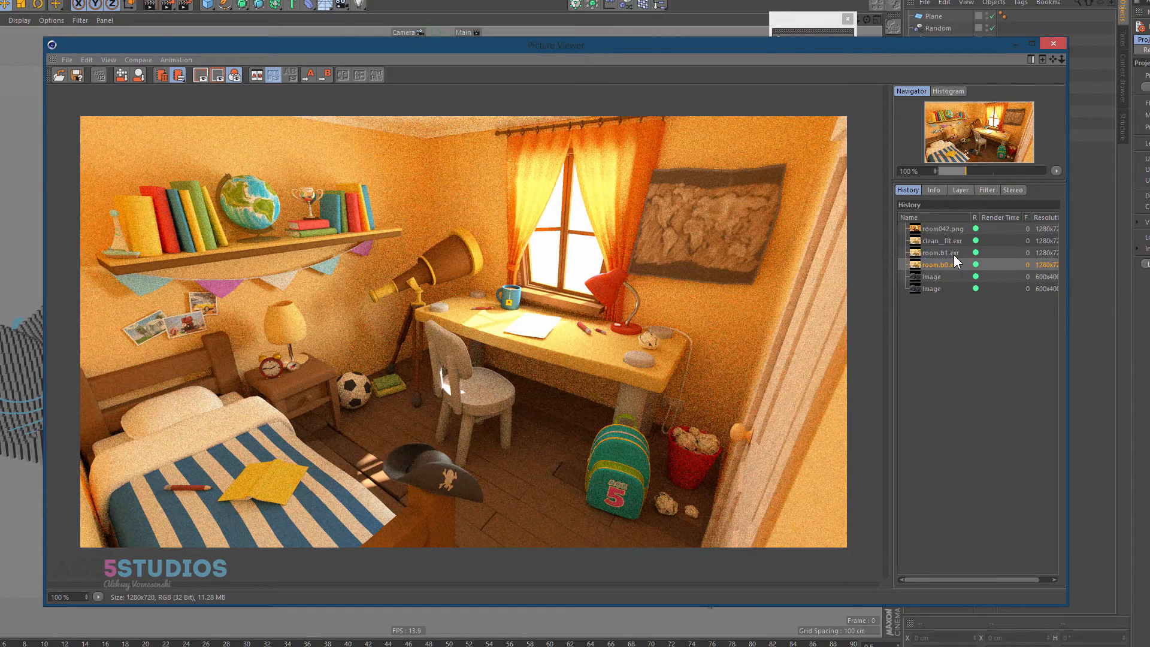
left_click(939, 253)
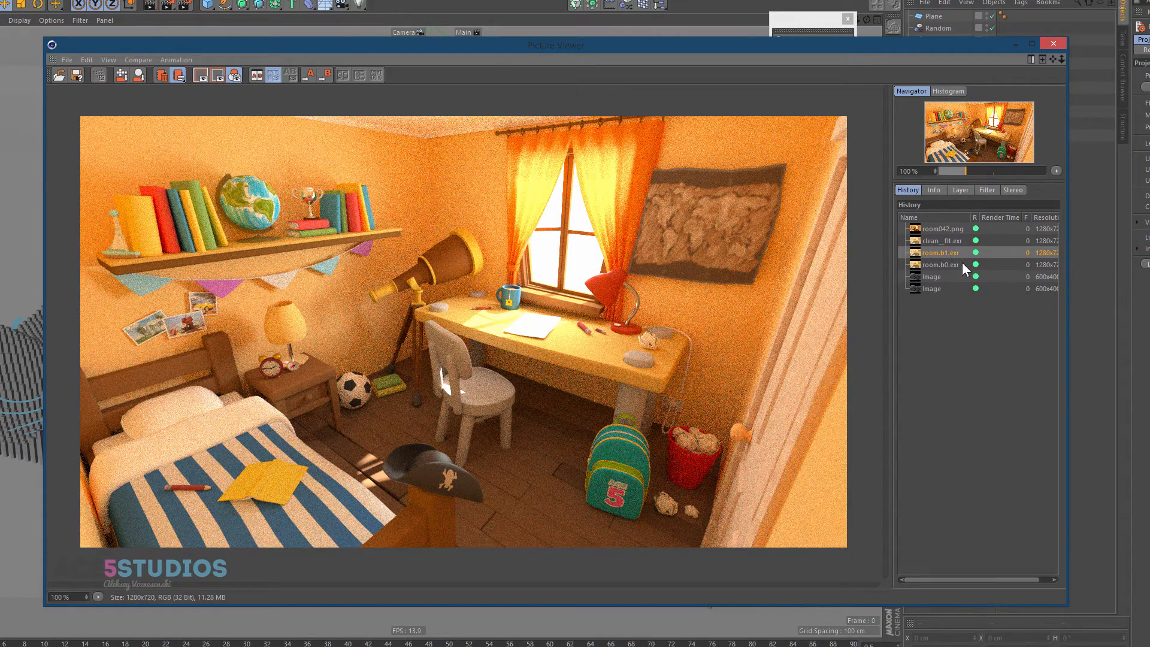
left_click(940, 263)
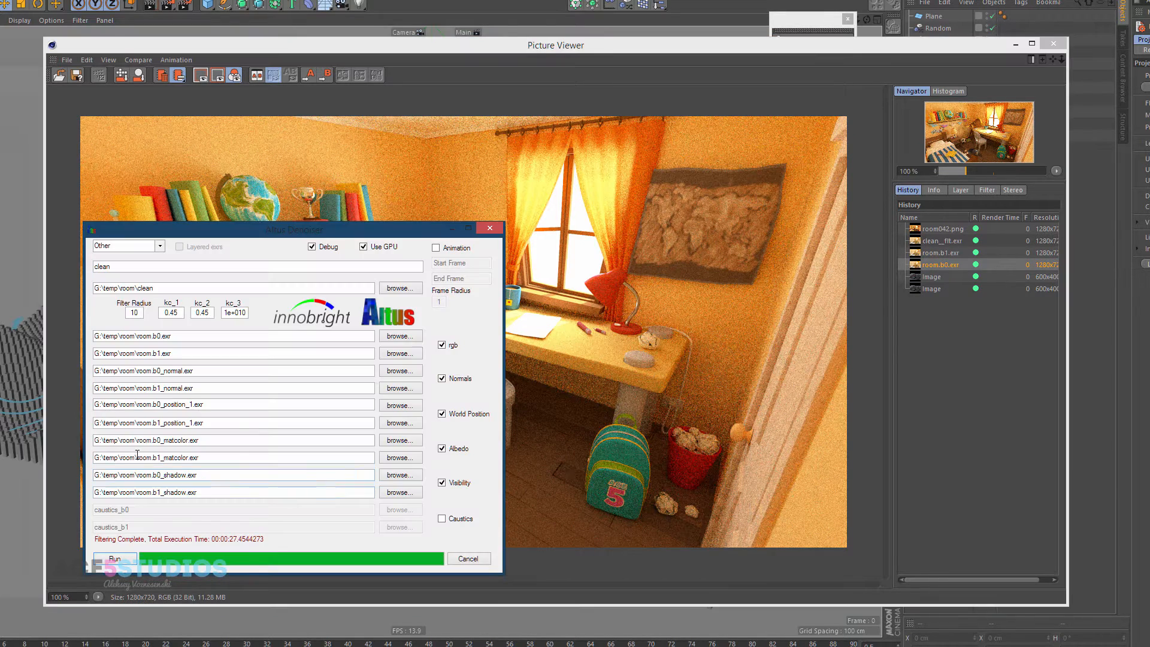
mouse_move(211, 453)
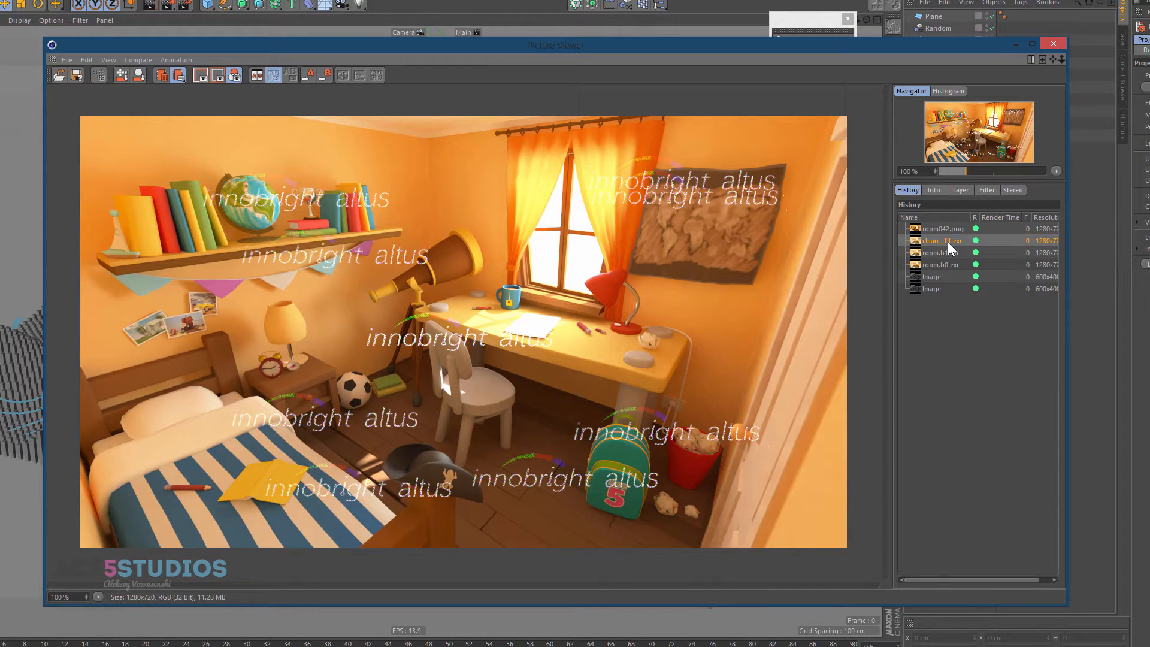
Browse the clean output folder in G:\temp\room and read debug_clean.txt confirming filtering complete
left_click(940, 240)
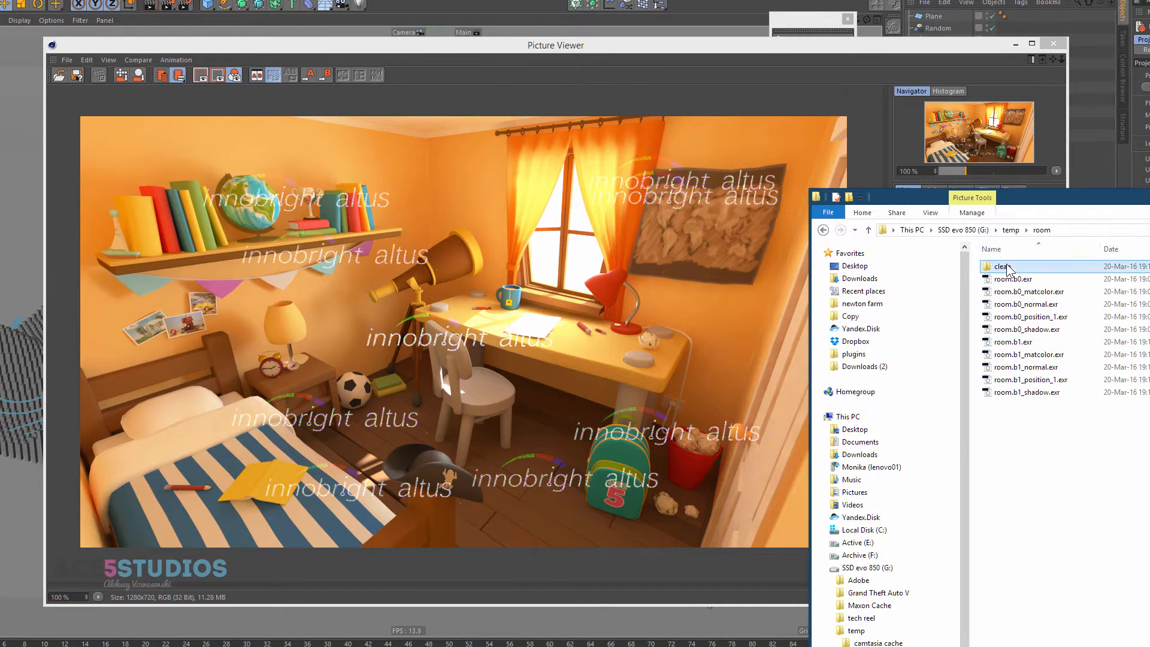
double_click(999, 266)
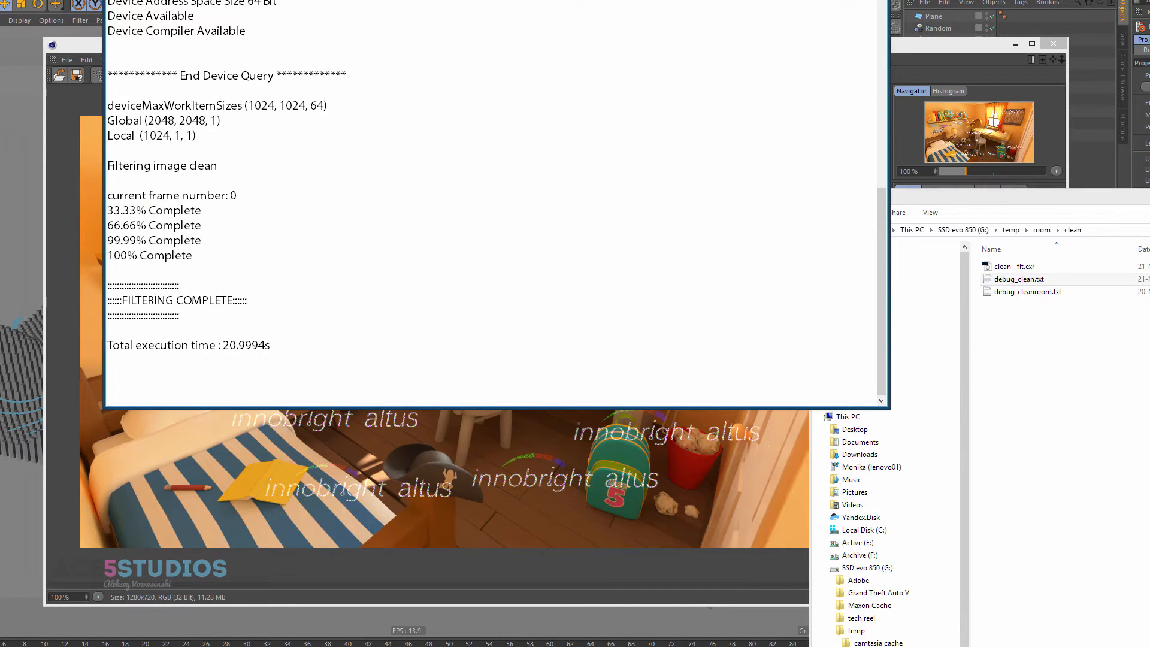
left_click(1017, 279)
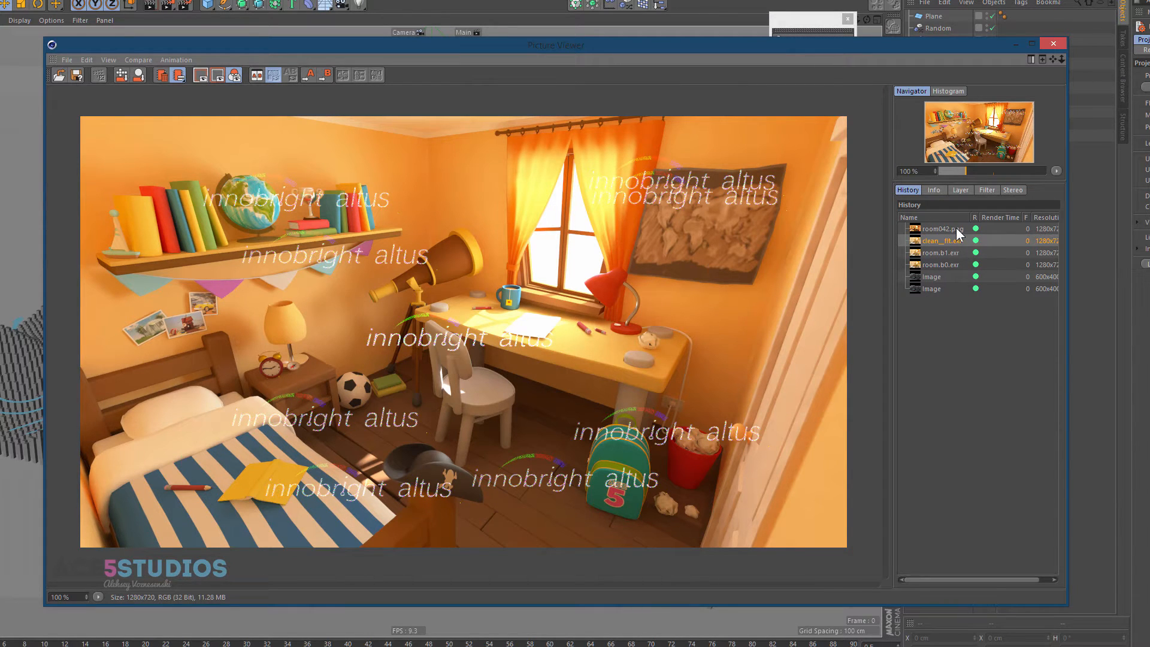
Alternate between the room042.png reference and the denoised clean_filt.exr render in the History list
left_click(943, 228)
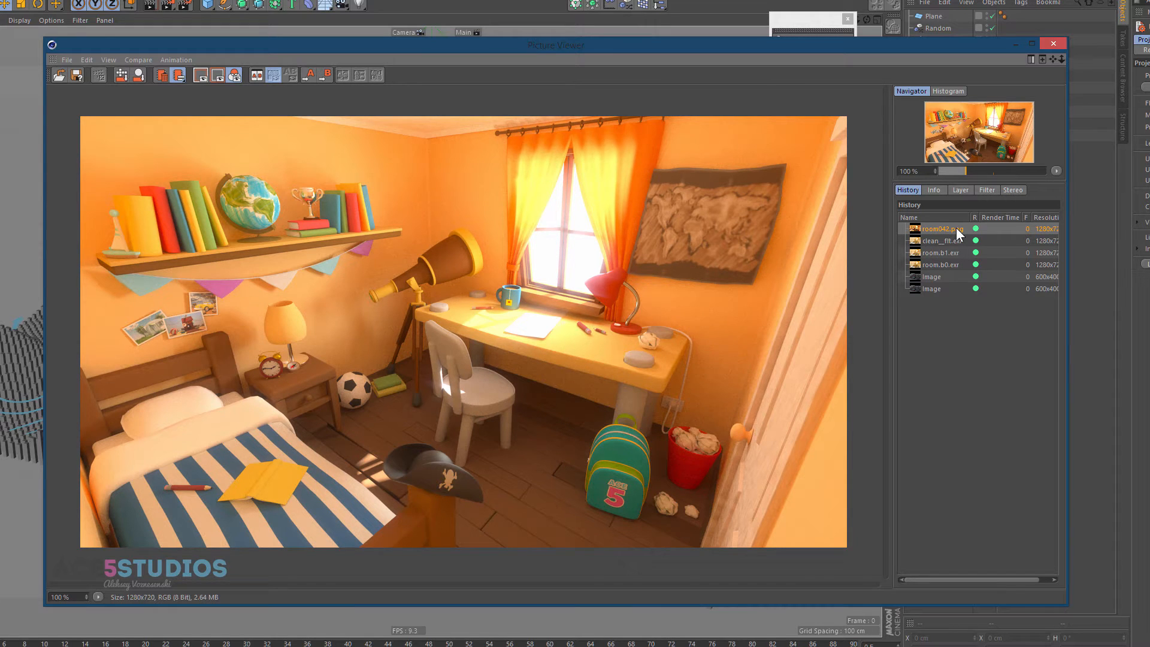
left_click(946, 241)
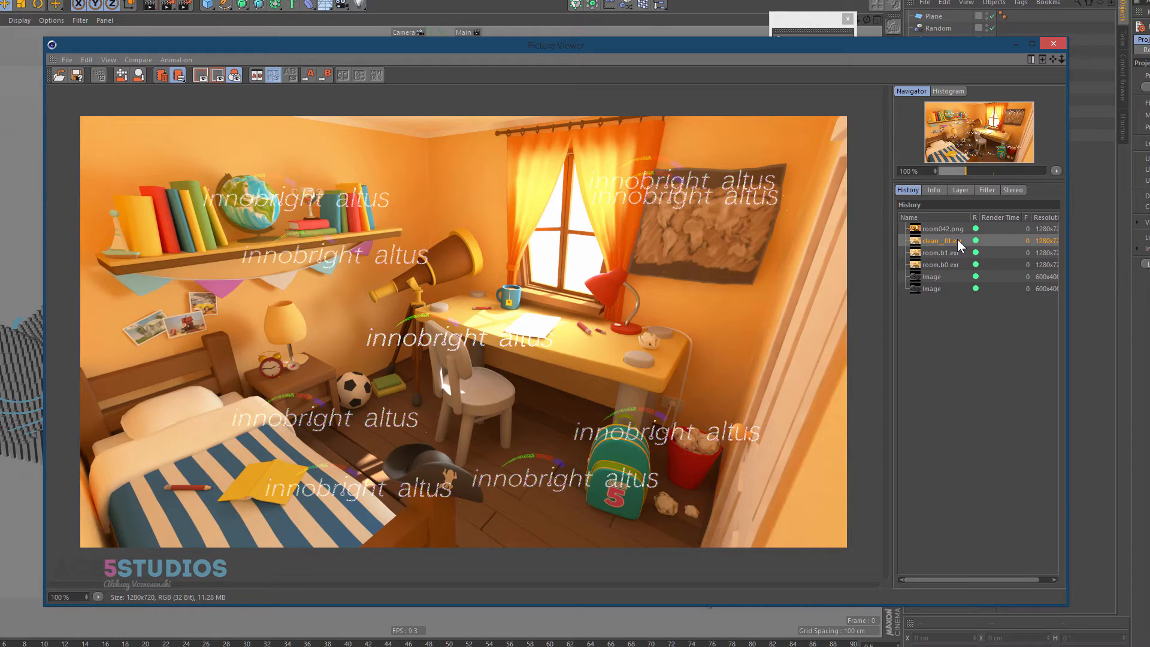
mouse_move(491, 141)
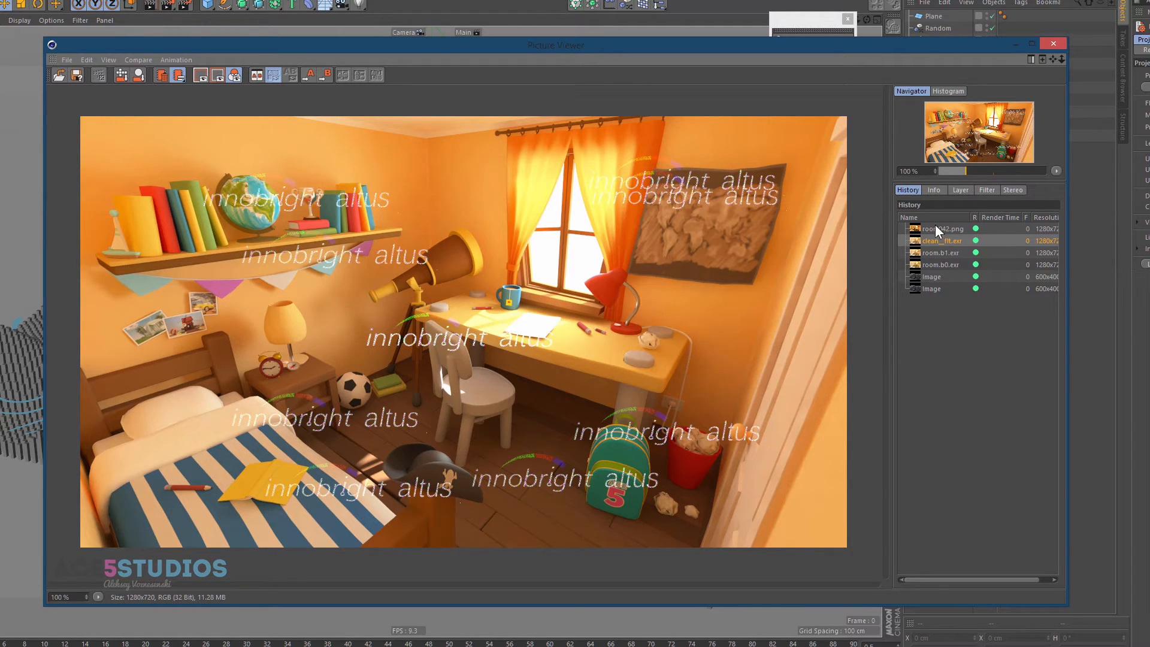
left_click(943, 227)
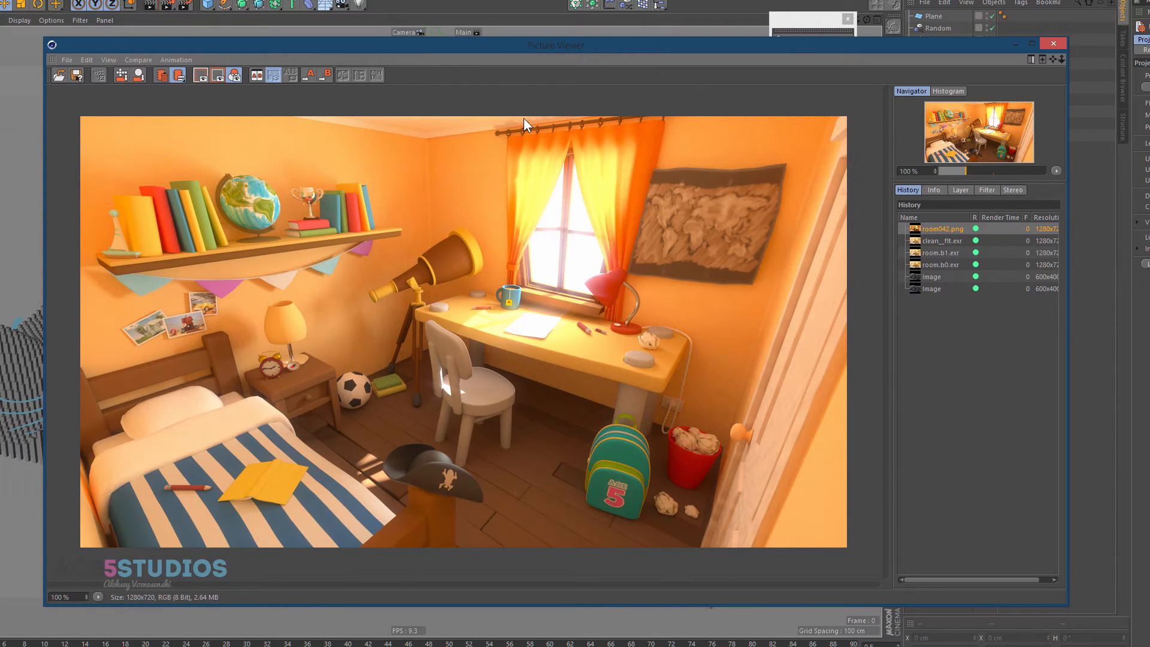
mouse_move(532, 131)
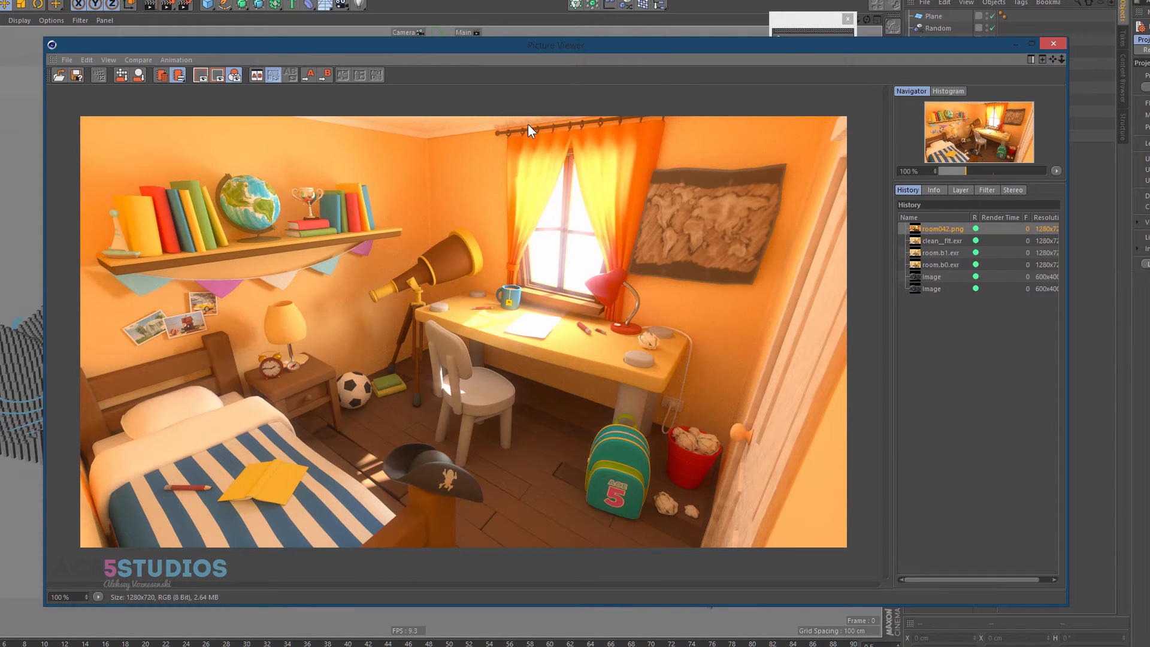
left_click(947, 241)
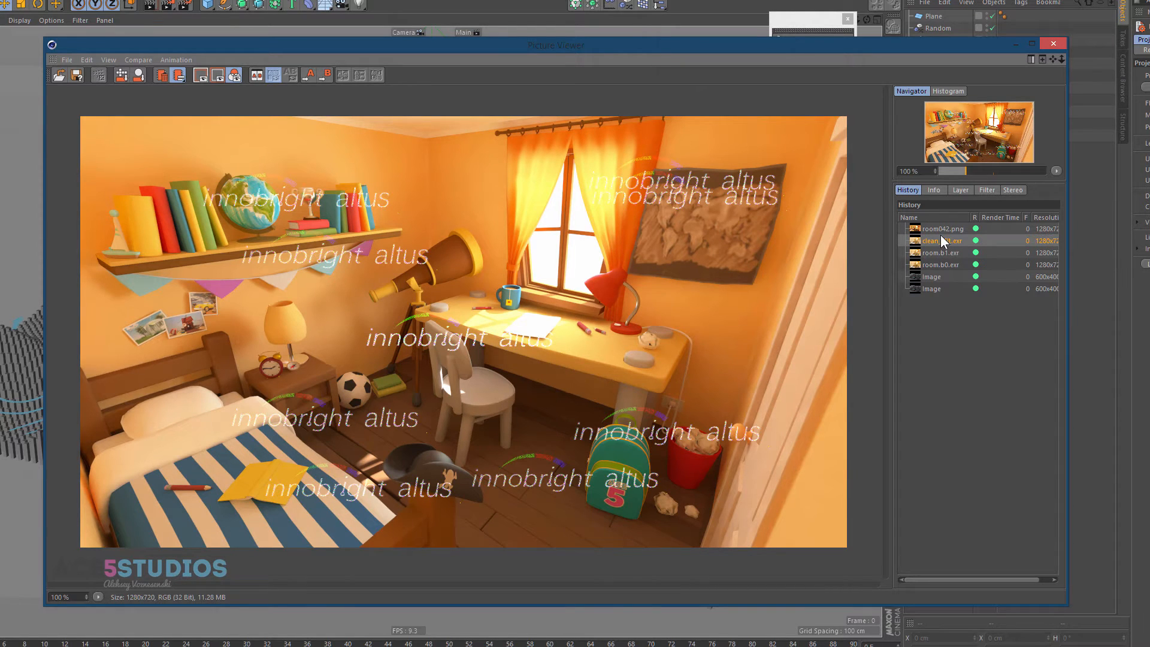
left_click(942, 228)
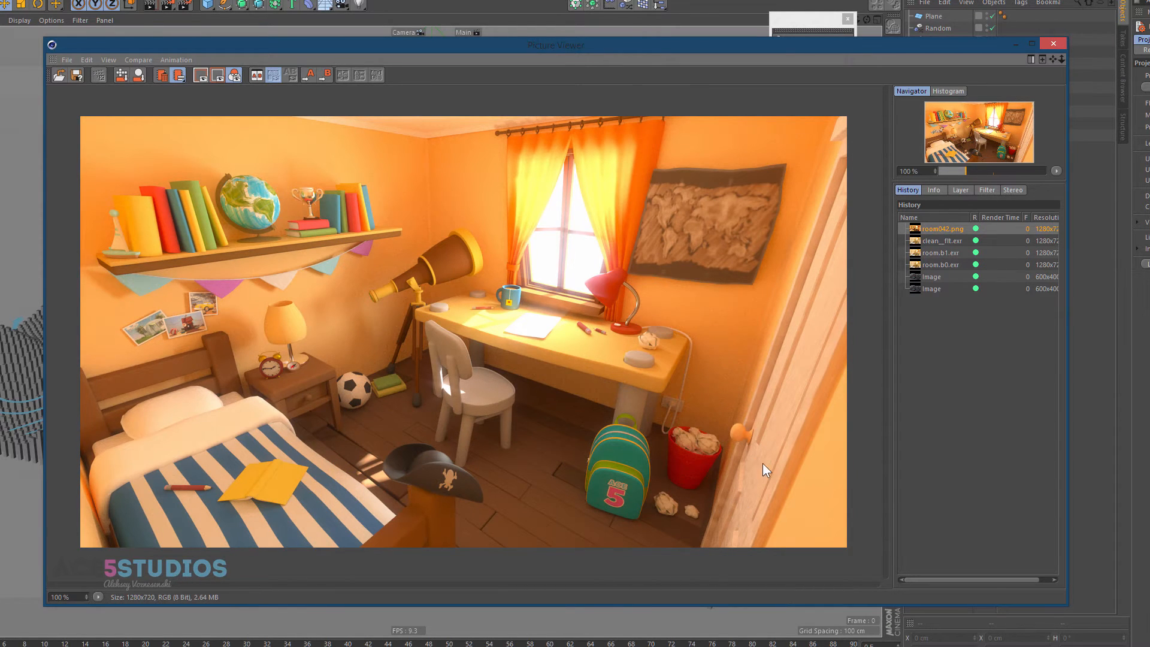
left_click(940, 241)
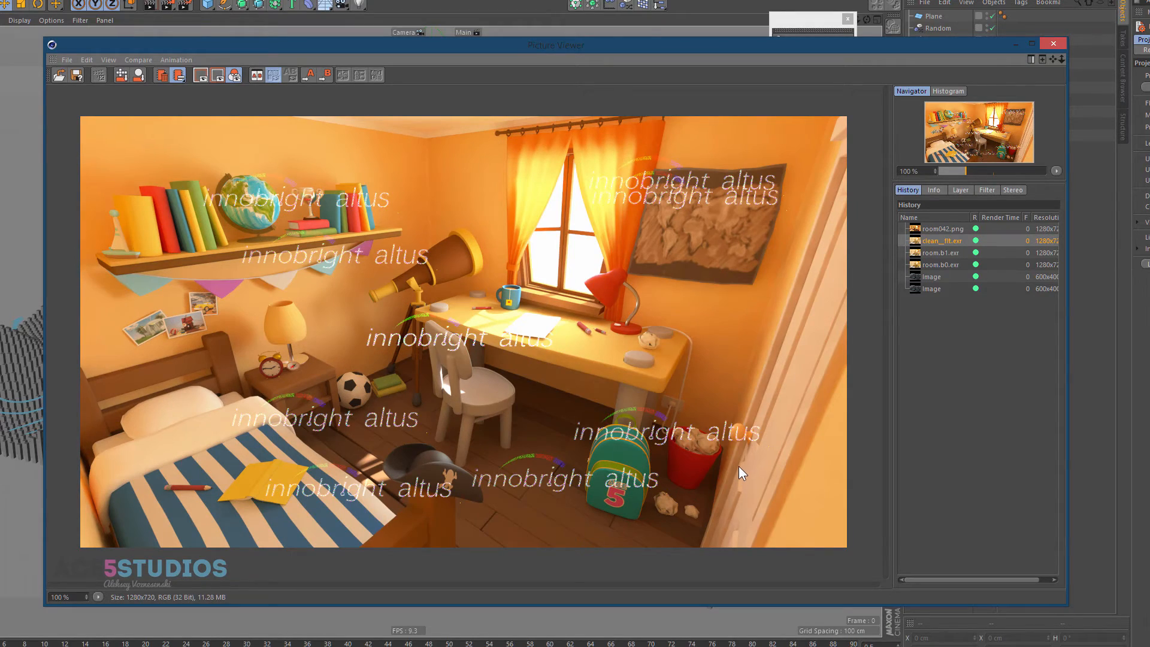
Compare noisy room.b0.exr and room.b1.exr against room042.png, ending on denoised clean_filt.exr
left_click(943, 265)
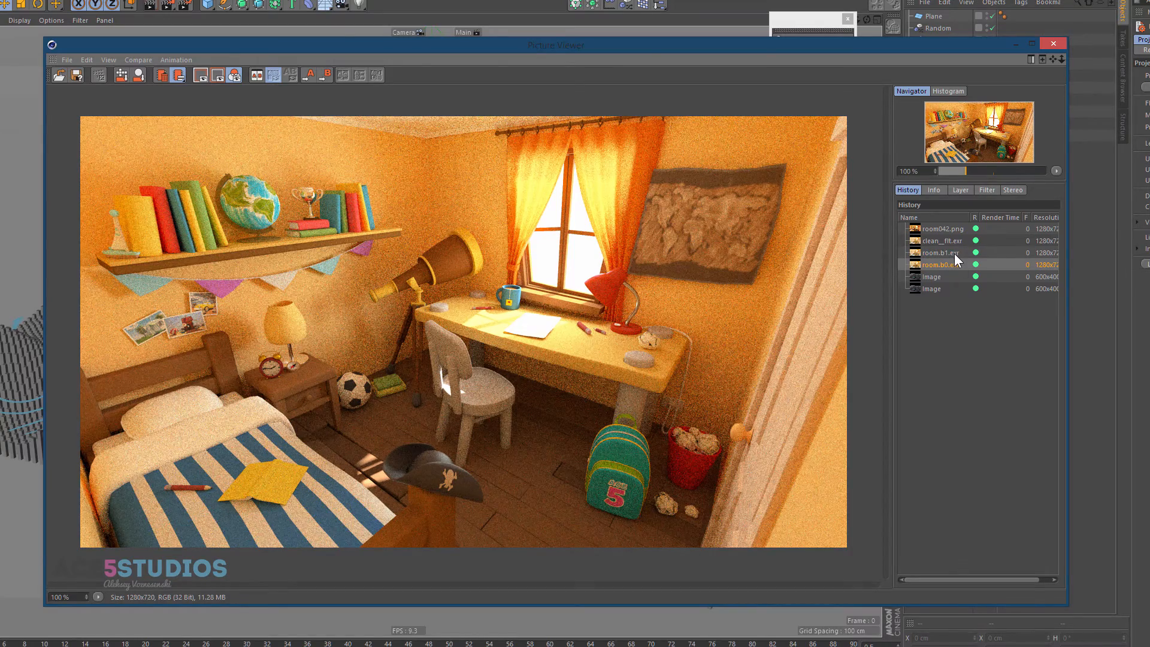
left_click(941, 253)
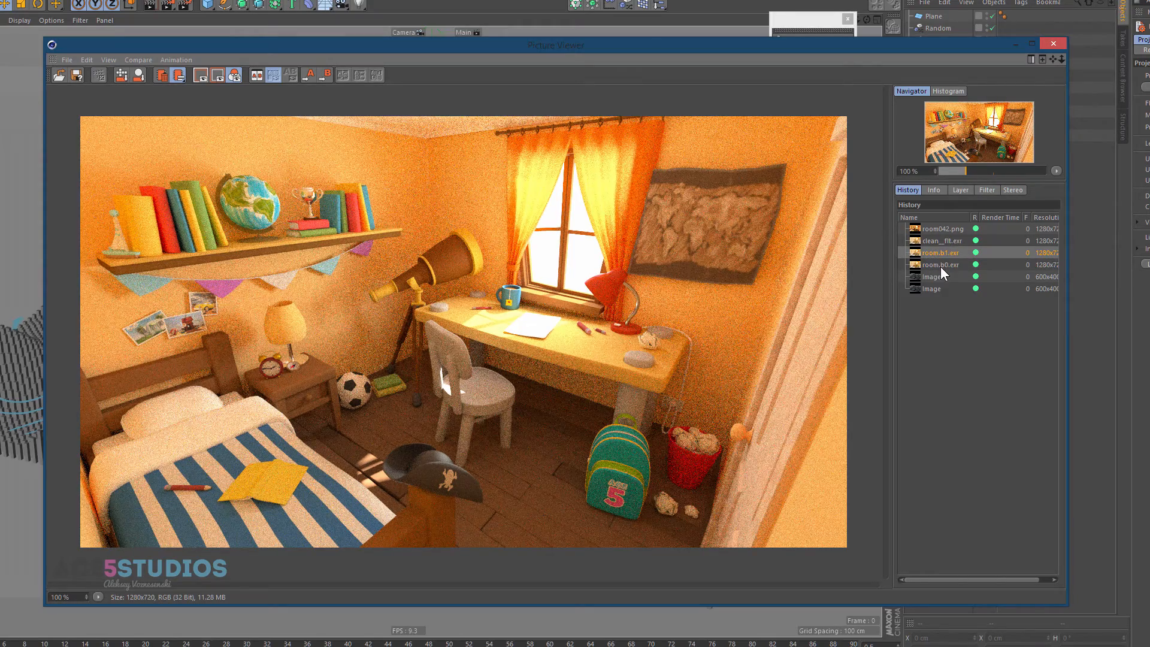
left_click(942, 241)
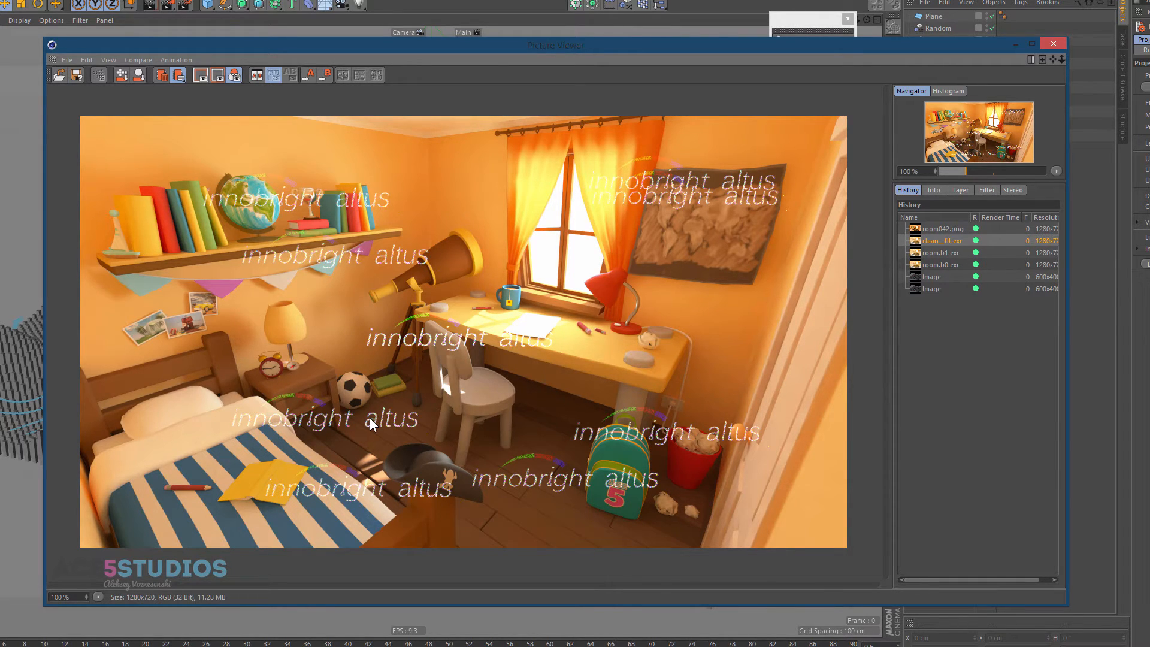
left_click(943, 227)
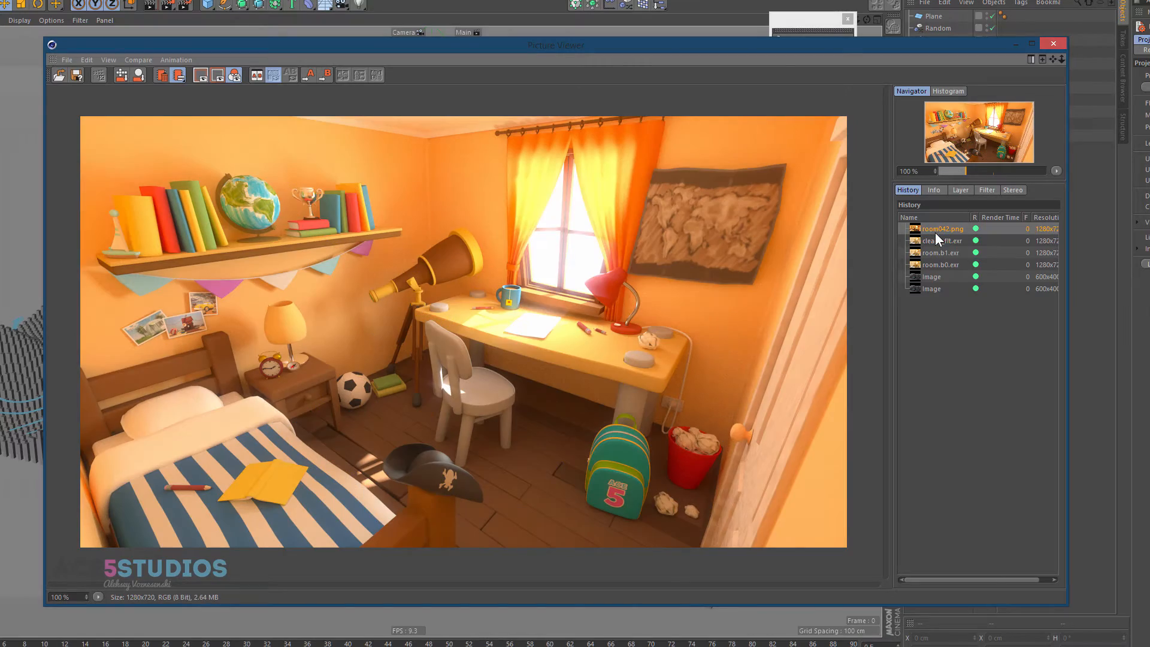
left_click(947, 252)
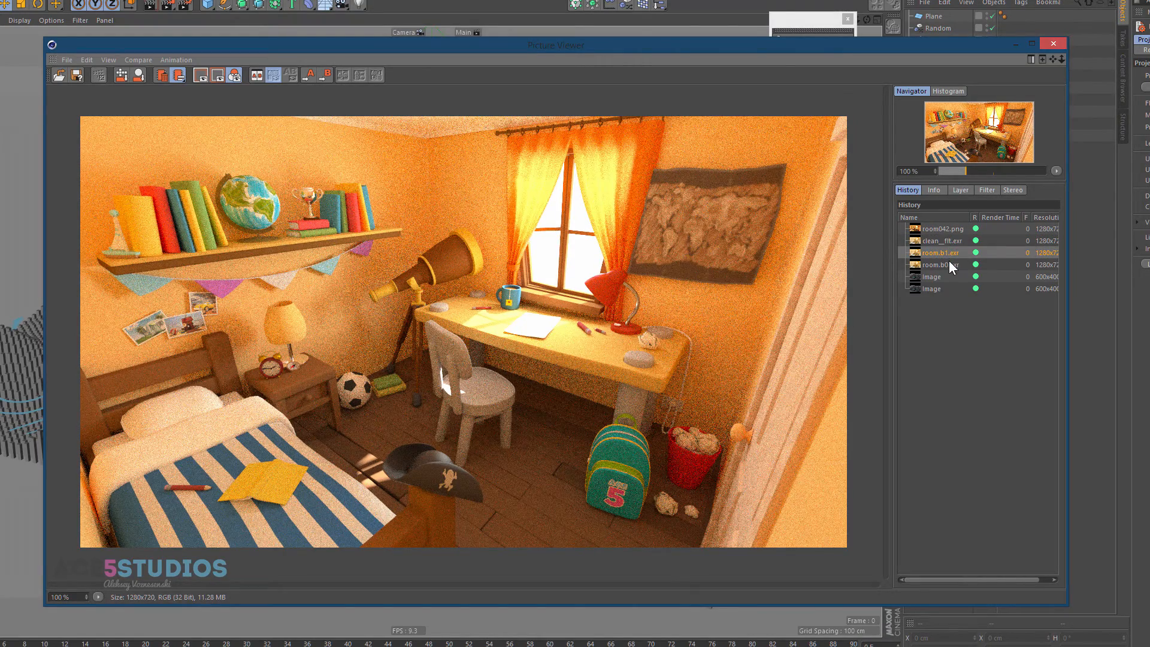
left_click(943, 253)
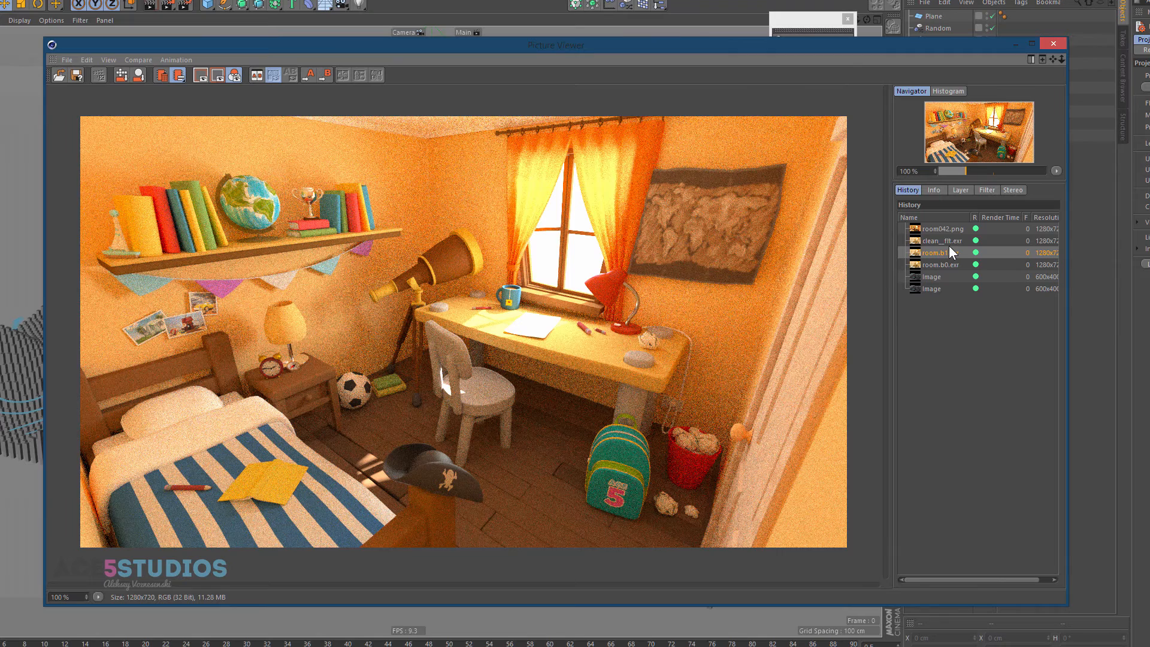
left_click(942, 240)
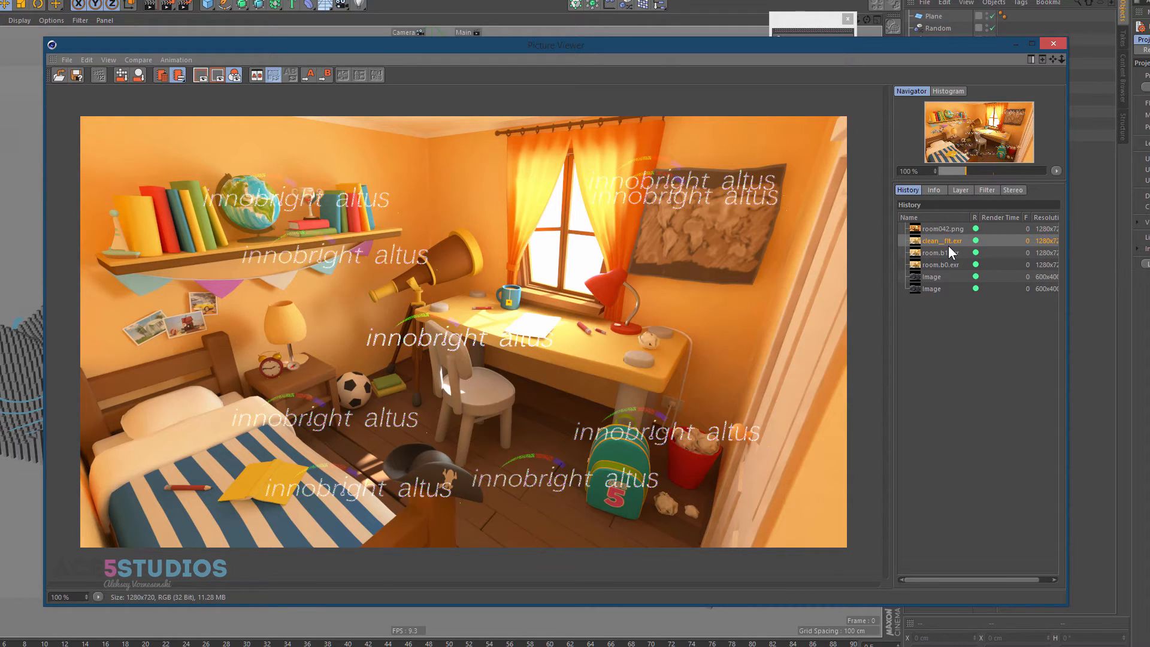
mouse_move(874, 93)
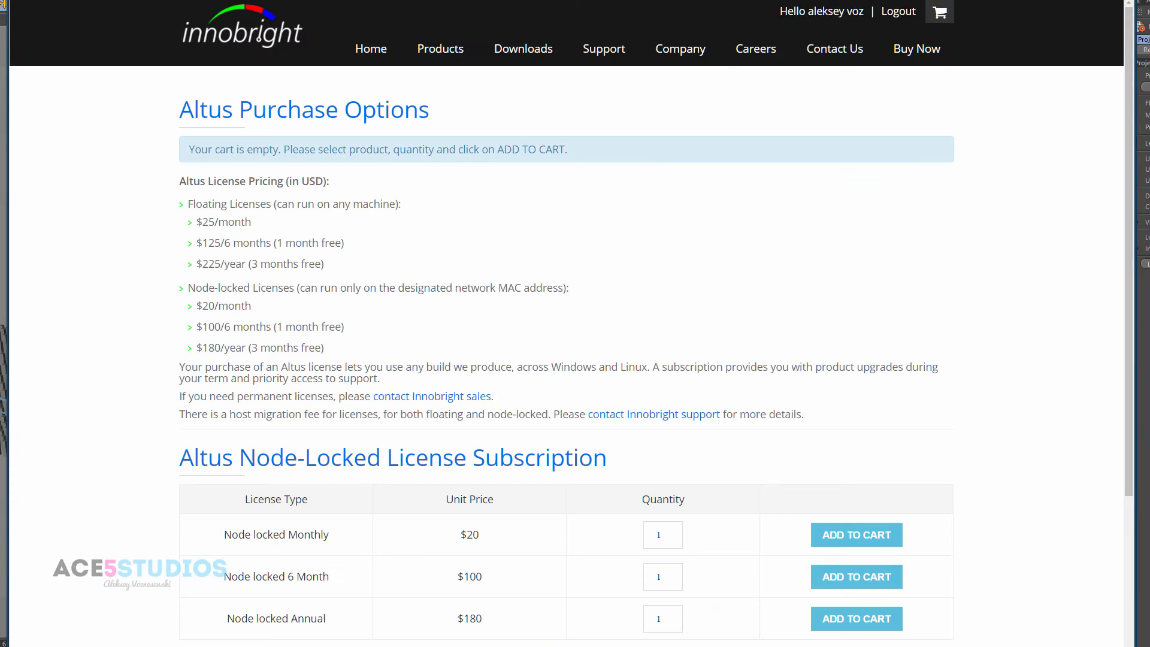
scroll("down", 3)
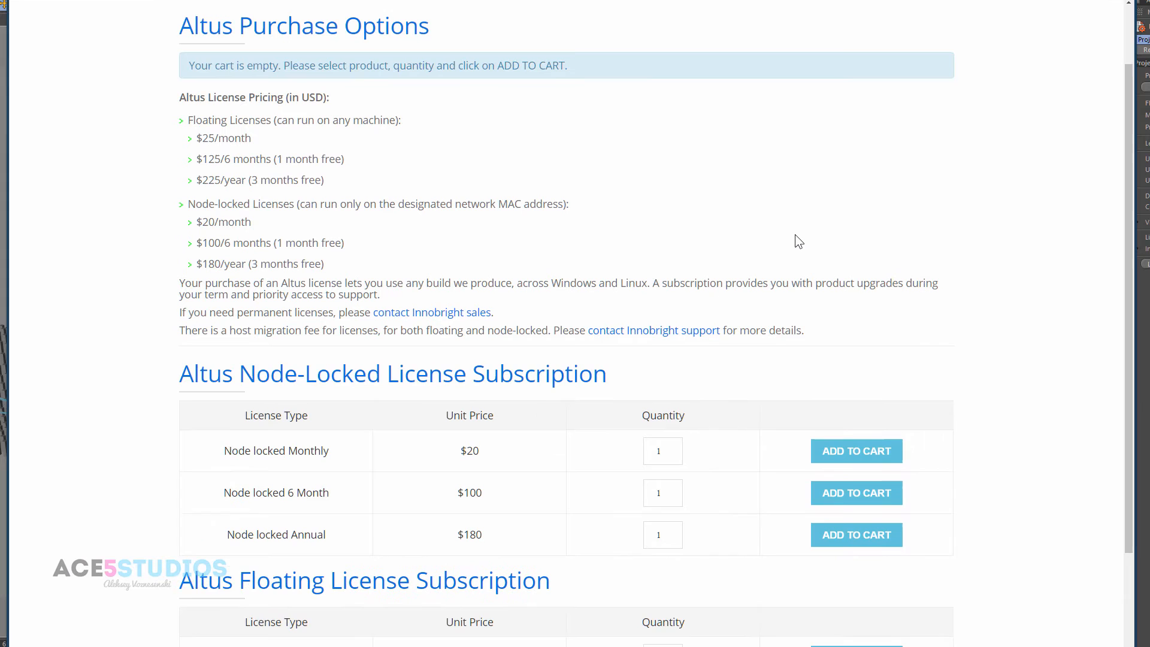
scroll("down", 3)
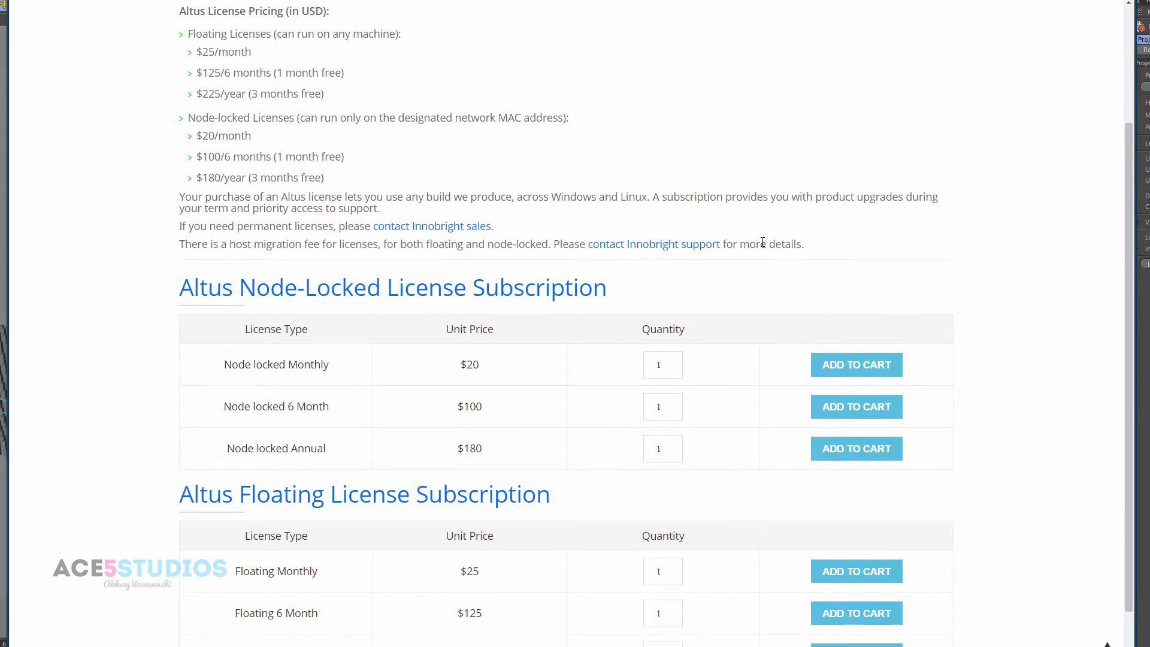
scroll("down", 3)
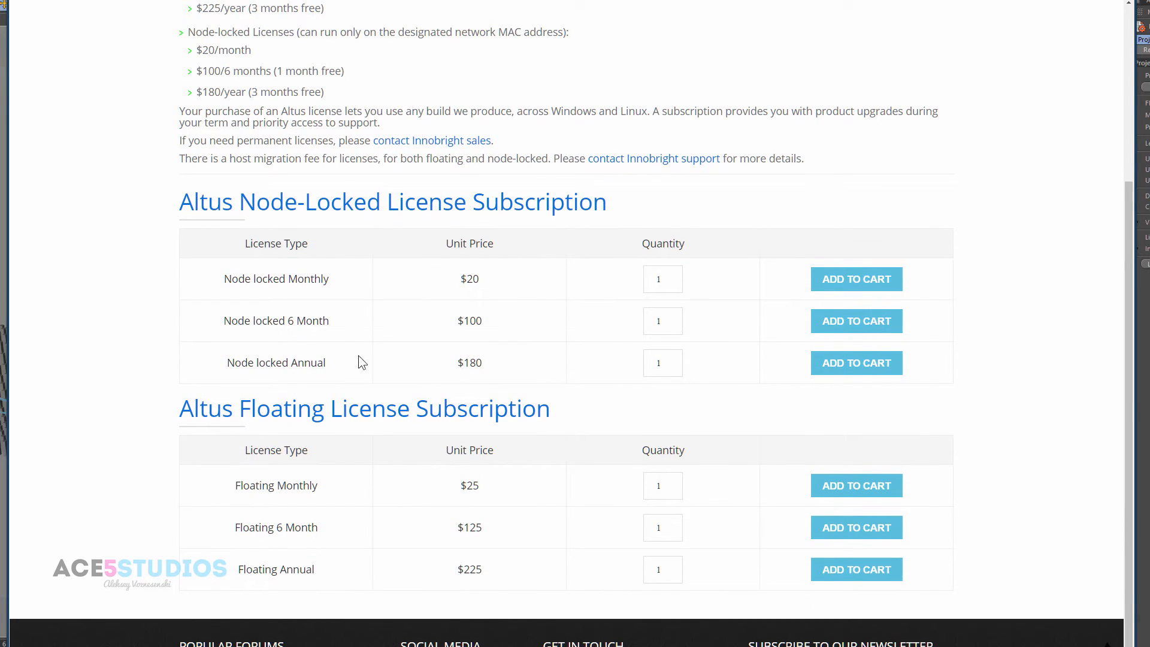
mouse_move(498, 387)
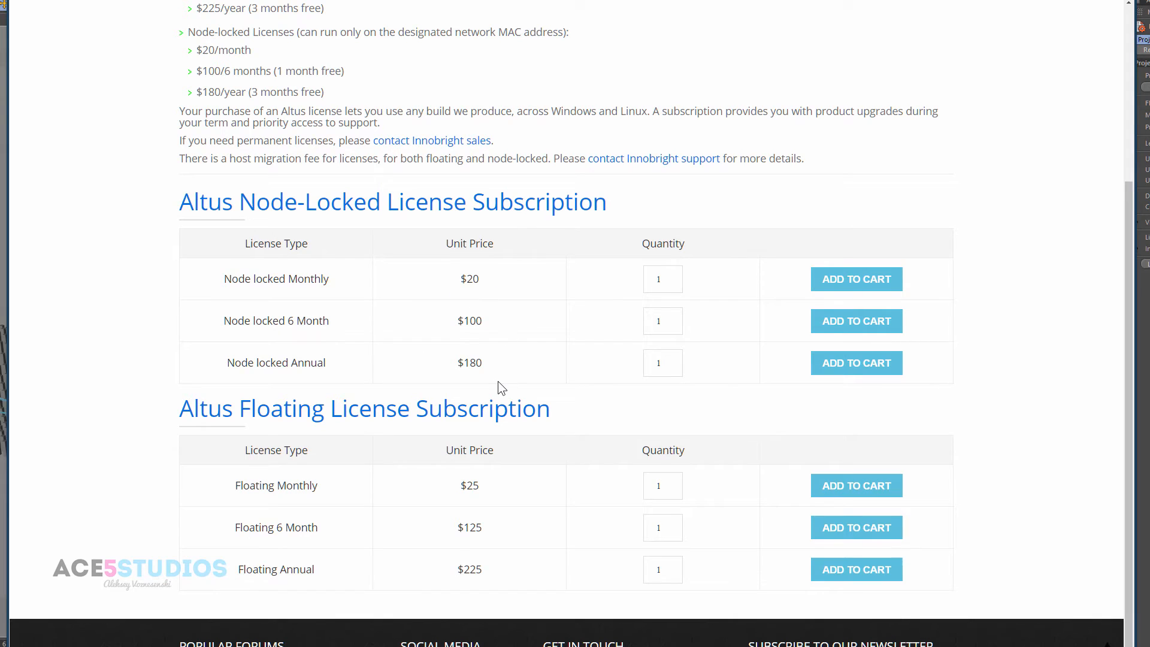
scroll("up", 3)
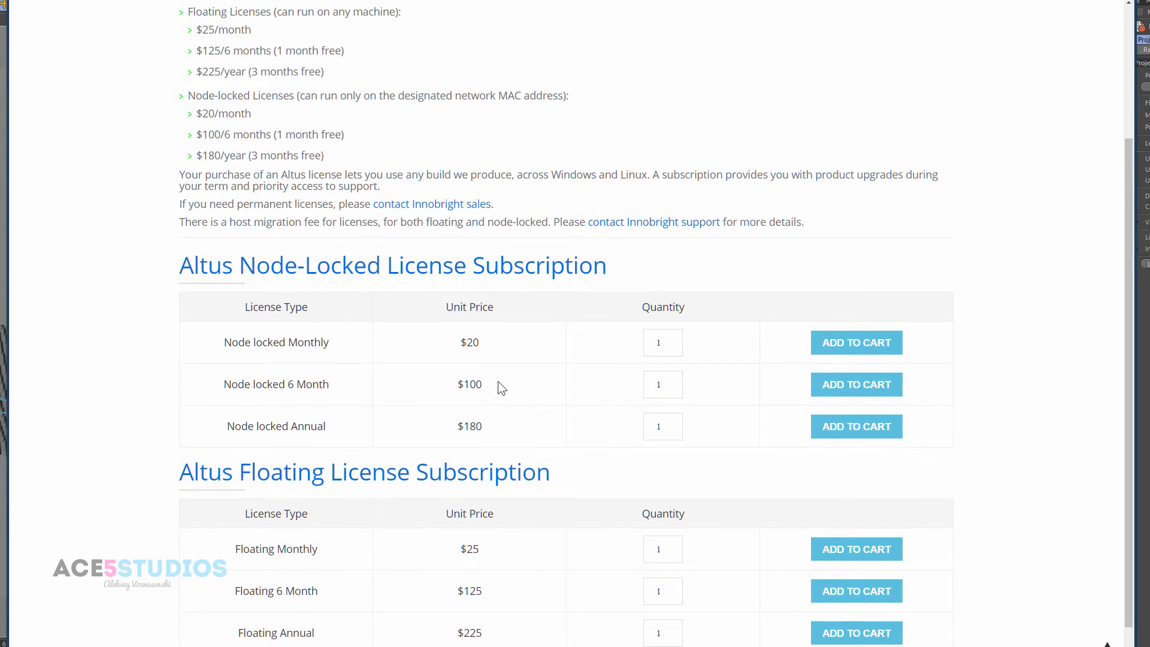
scroll("up", 3)
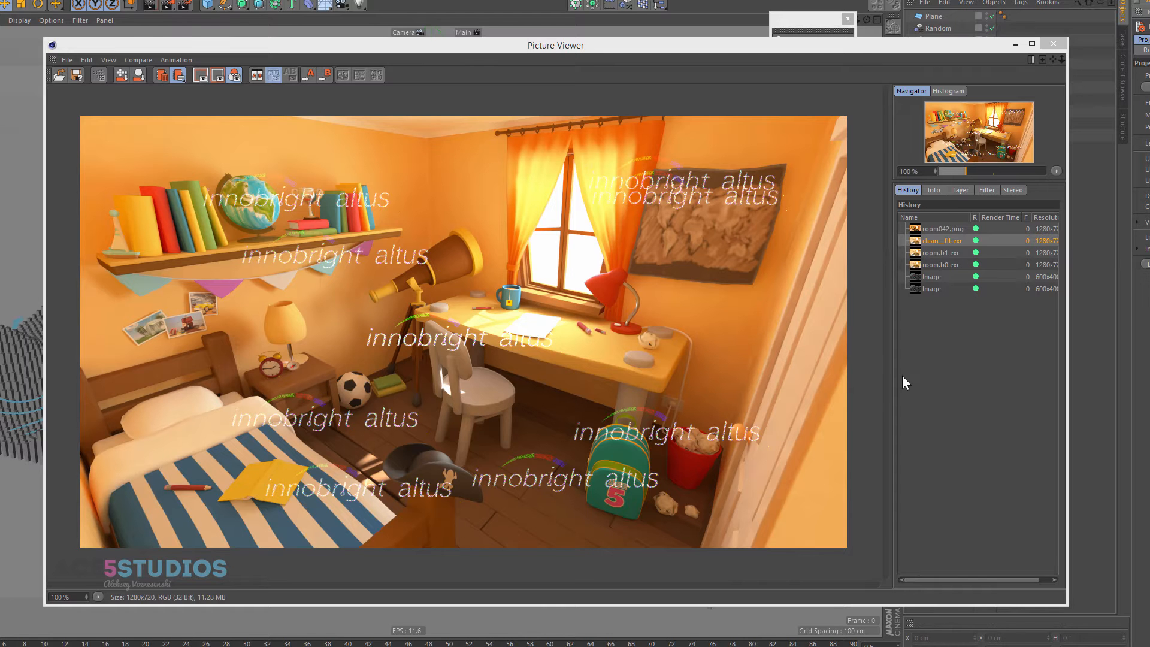
Cycle room042.png, clean_filt.exr, room042.png and room.b0.exr, finishing on noisy room.b1.exr
left_click(945, 228)
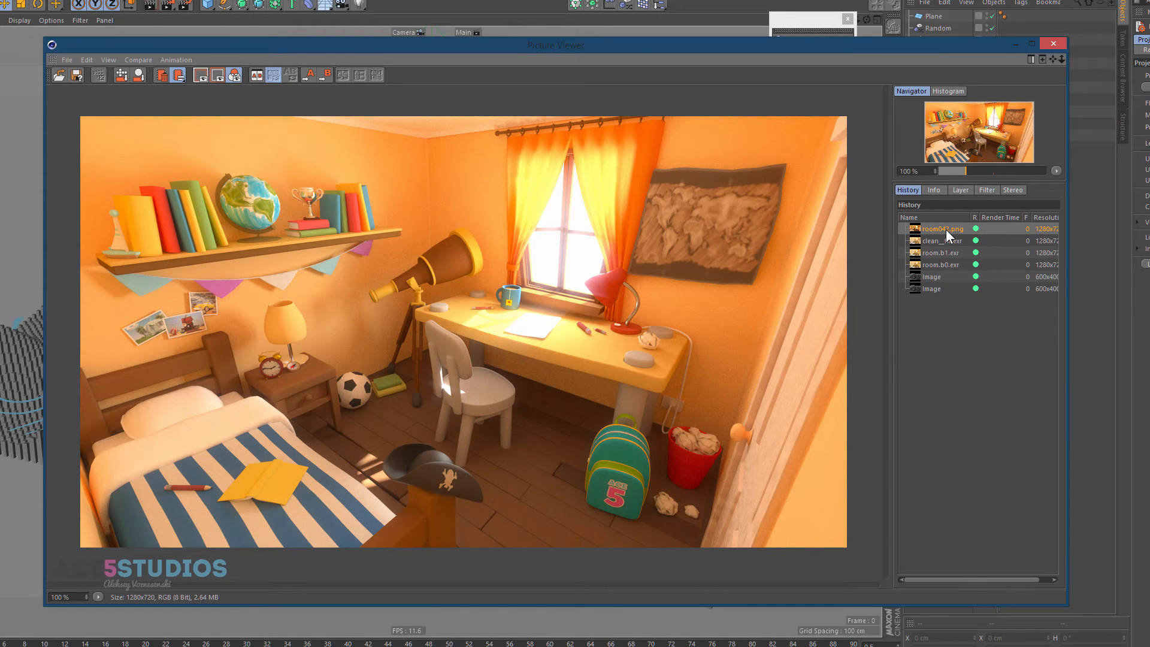
left_click(947, 241)
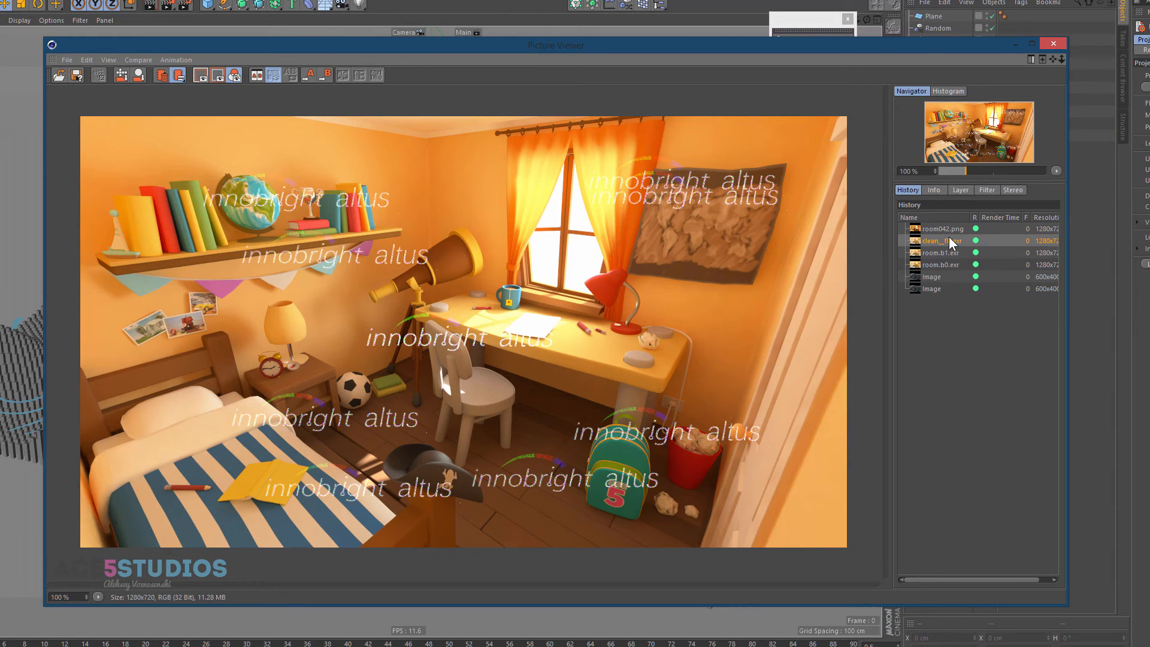
left_click(943, 227)
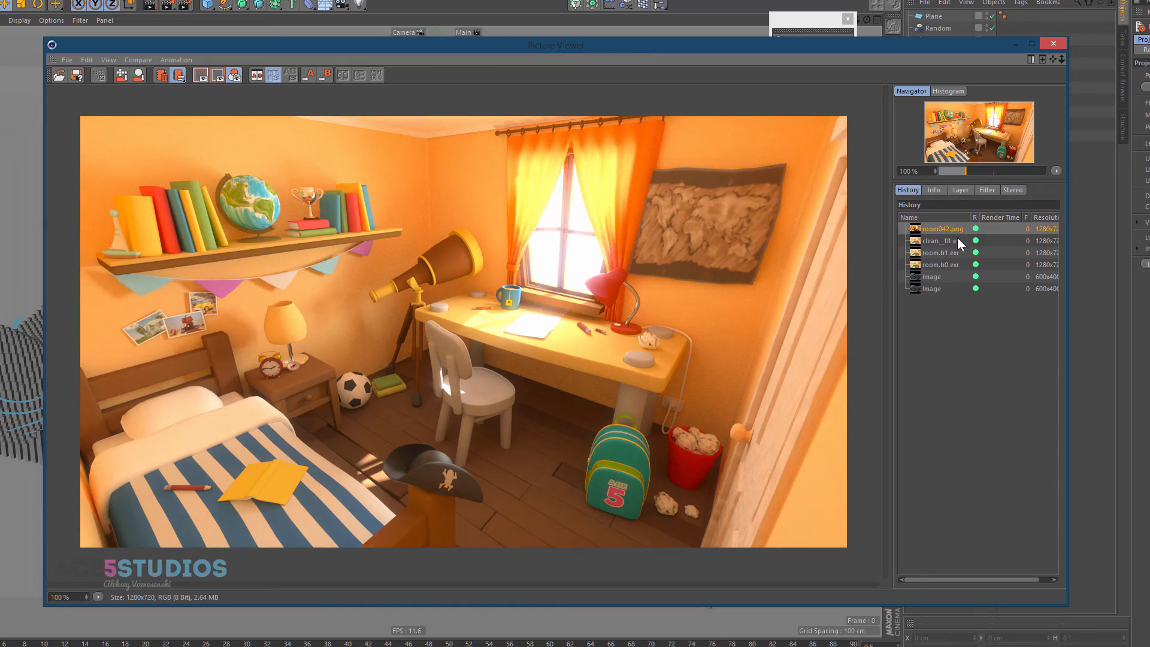
left_click(943, 264)
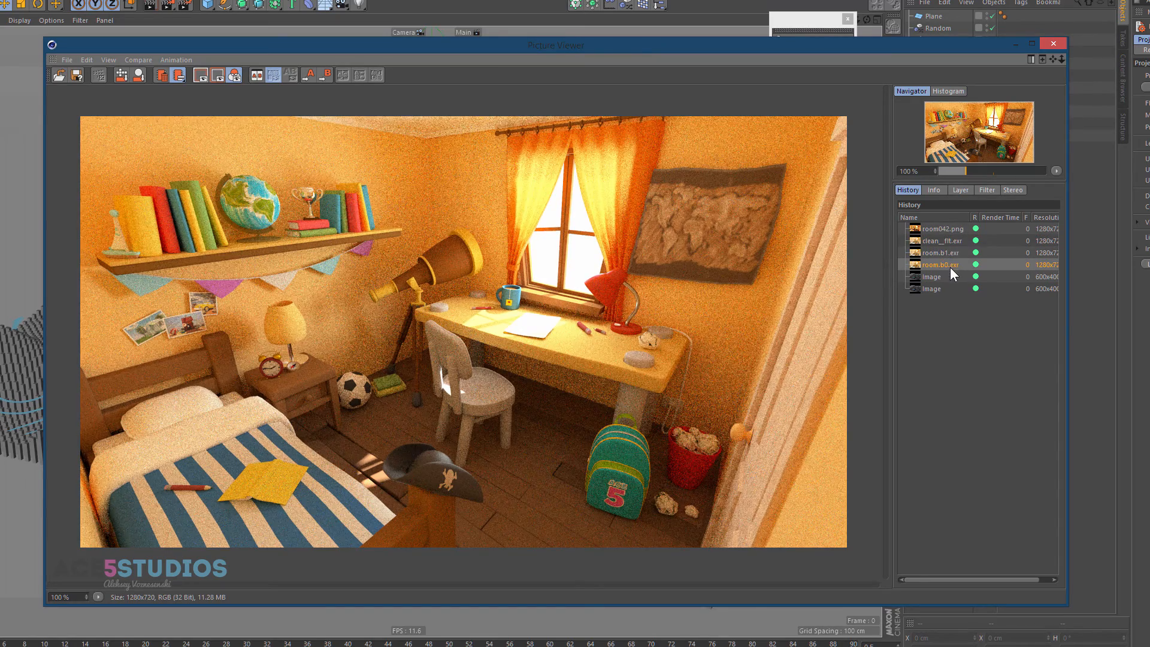
left_click(944, 252)
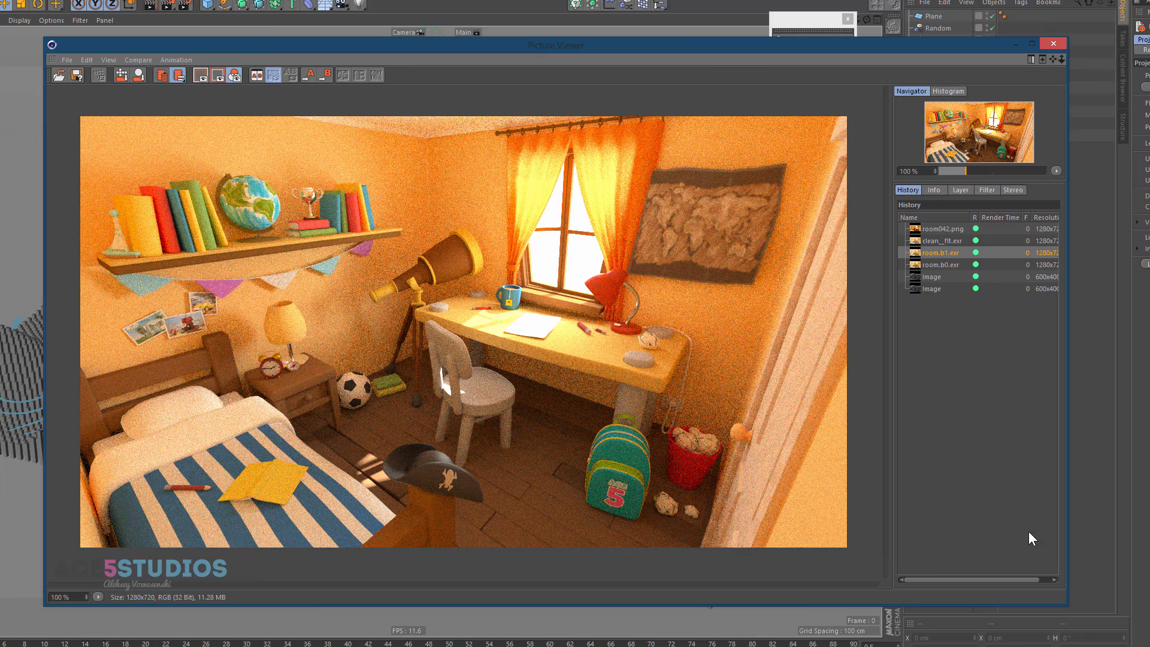